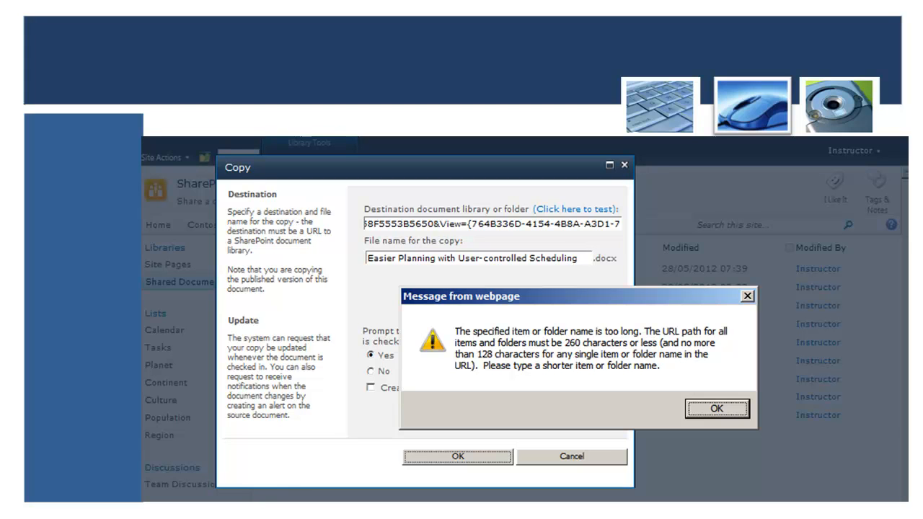
Dismiss the 'file name too long' error message.
left_click(715, 408)
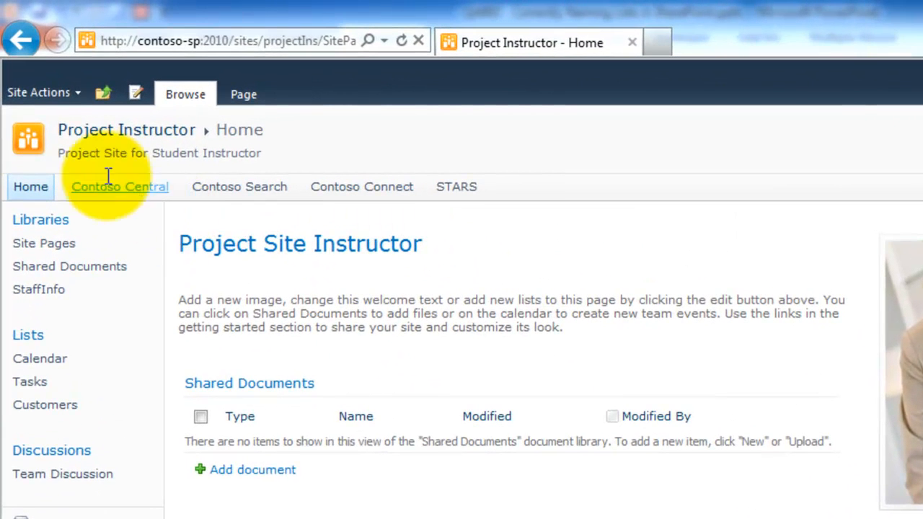
Start a new subsite from Site Actions > New Site.
left_click(37, 92)
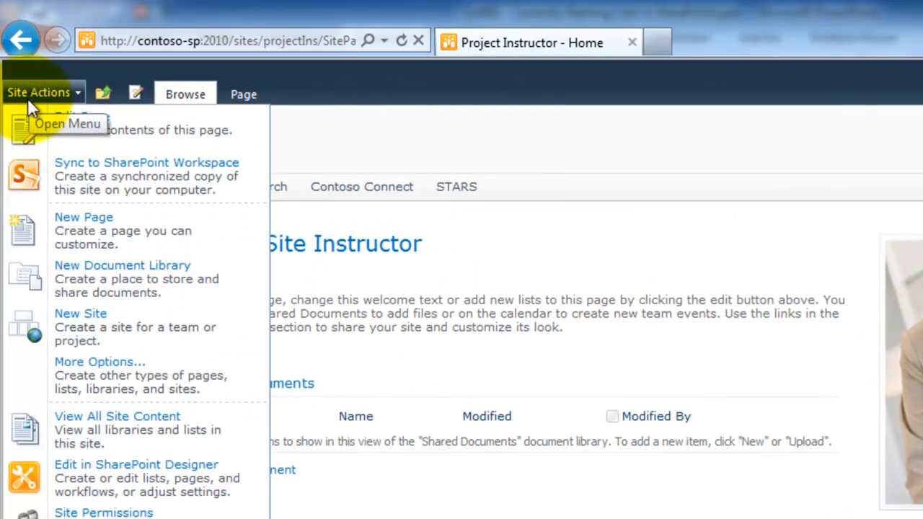
mouse_move(115, 326)
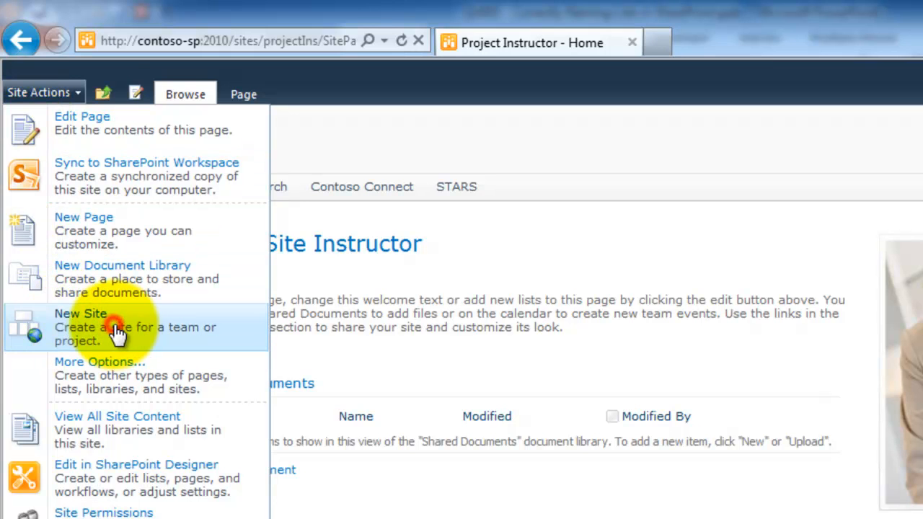
left_click(80, 325)
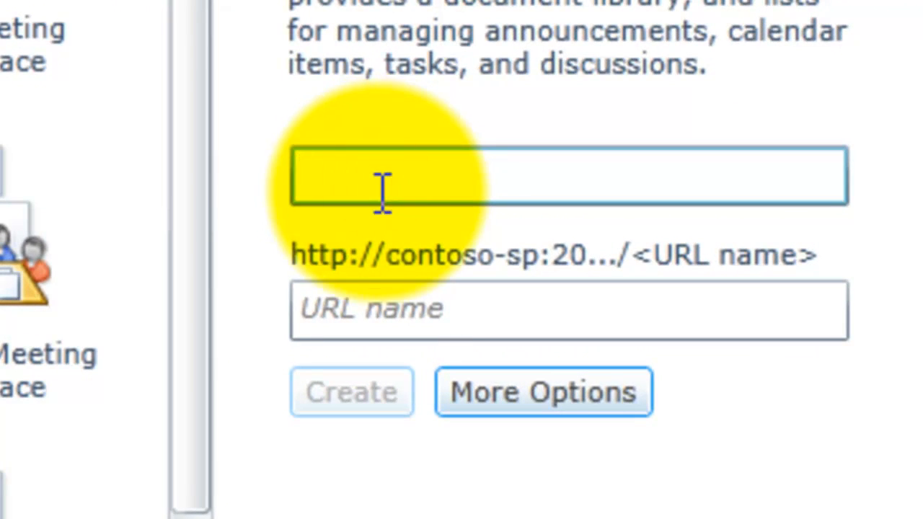
left_click(568, 310)
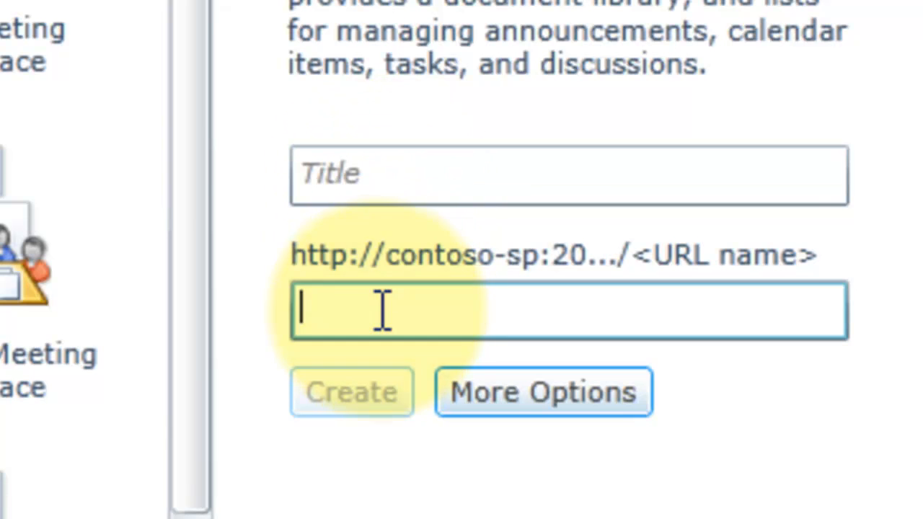
left_click(390, 310)
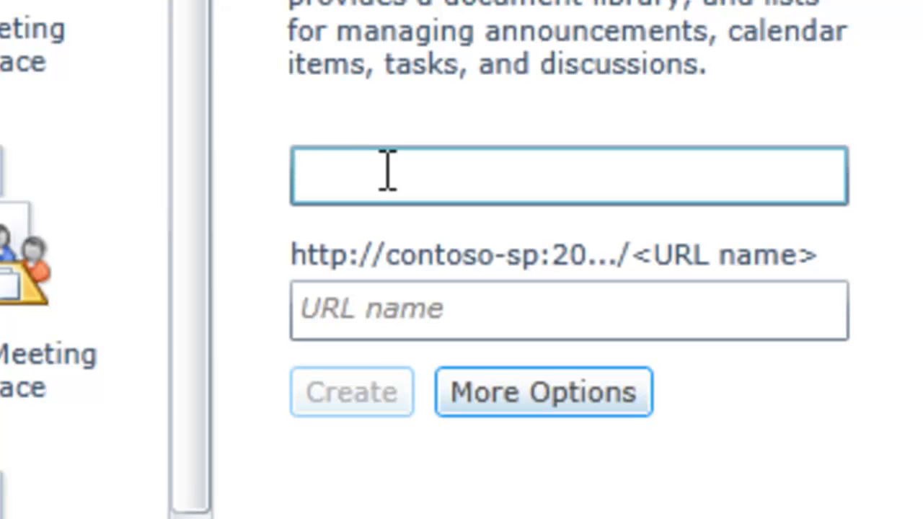
left_click(568, 310)
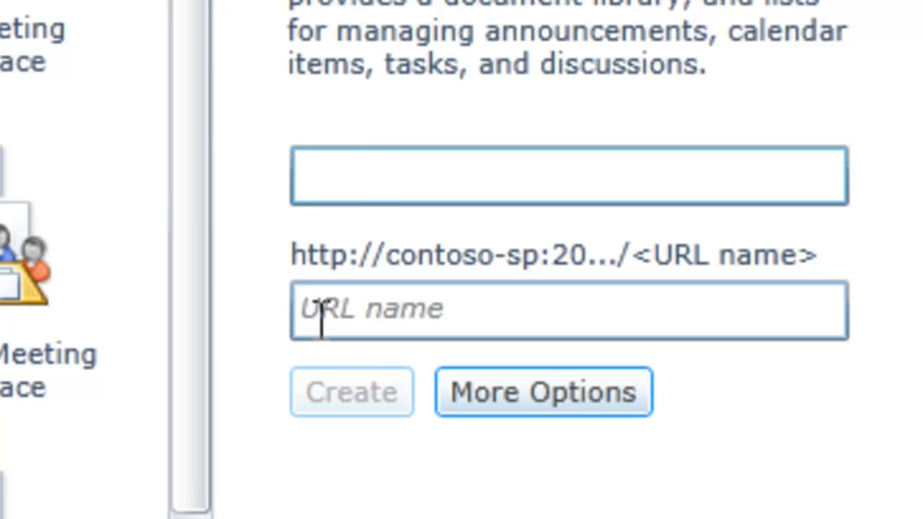
mouse_move(346, 253)
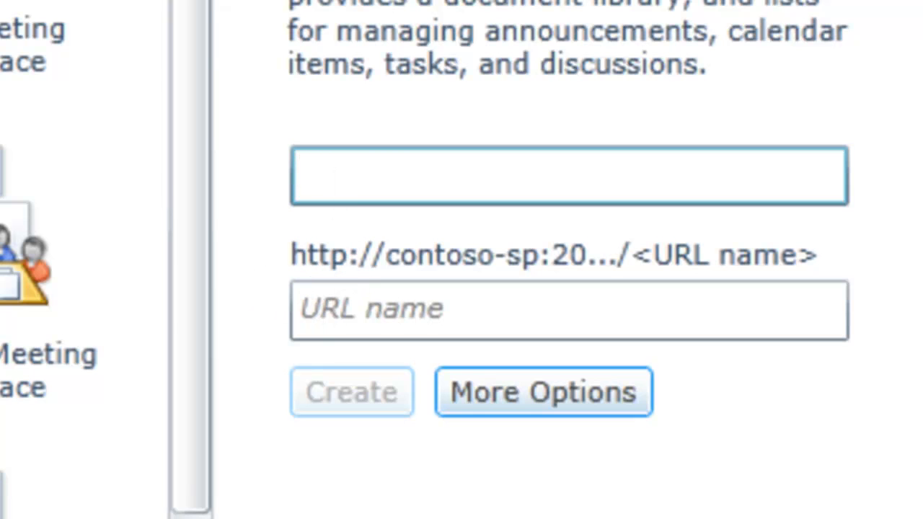
Create the subsite titled 'Human Resources' with URL name 'hr'.
type("Human")
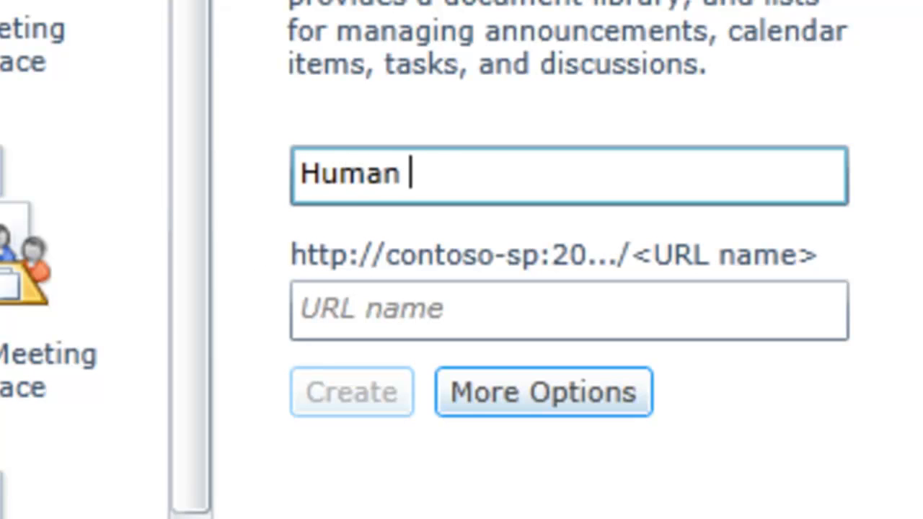
type("Resources")
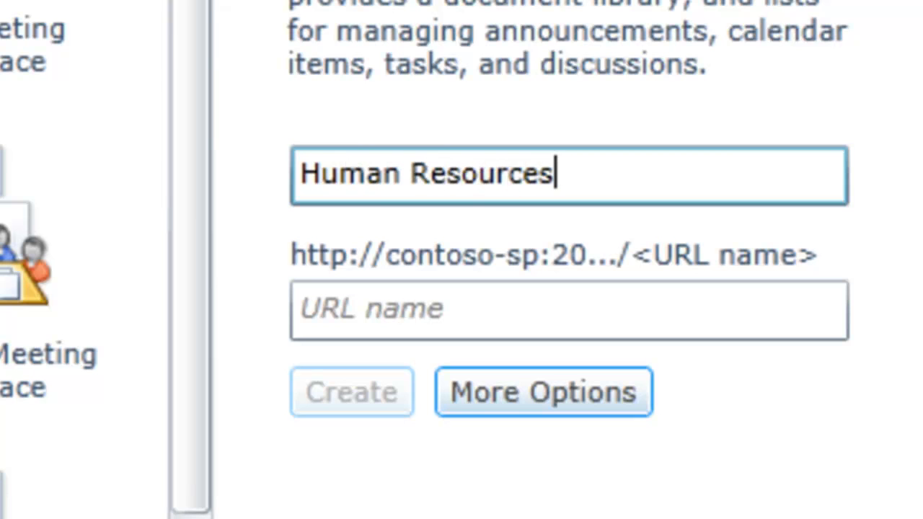
left_click(568, 310)
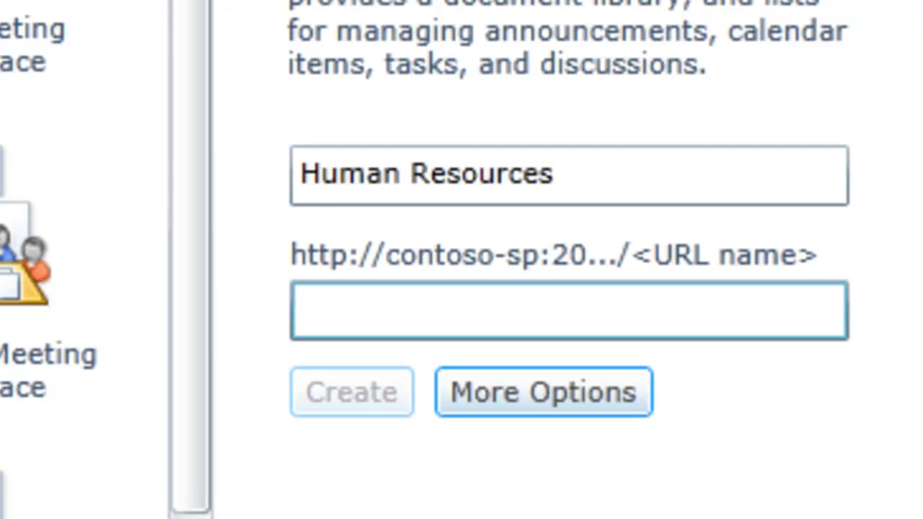
type("hr")
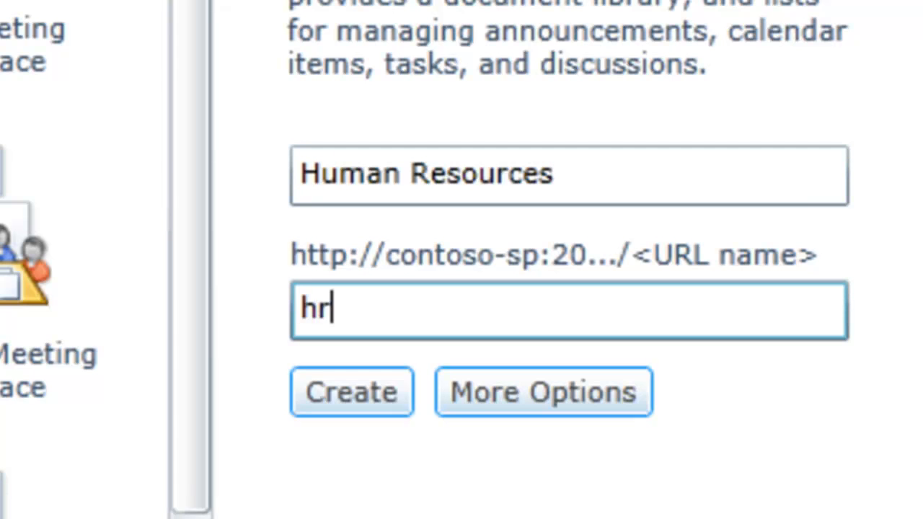
mouse_move(461, 368)
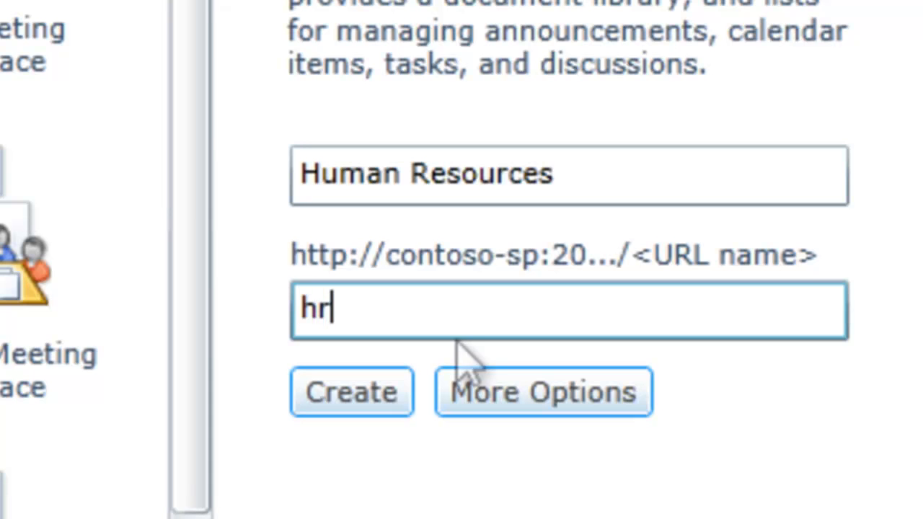
left_click(352, 392)
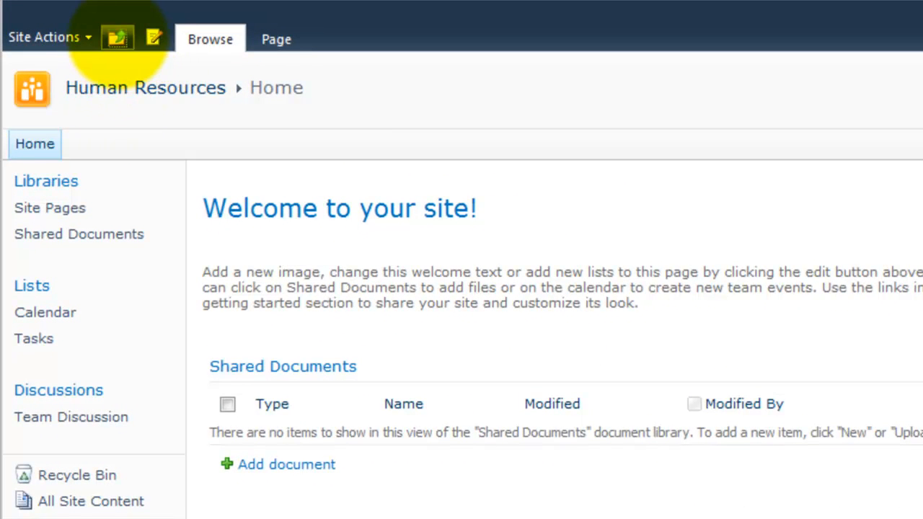
Confirm the address bar shows /sites/ProjectIns/hr/SitePages/Home.aspx.
left_click(118, 37)
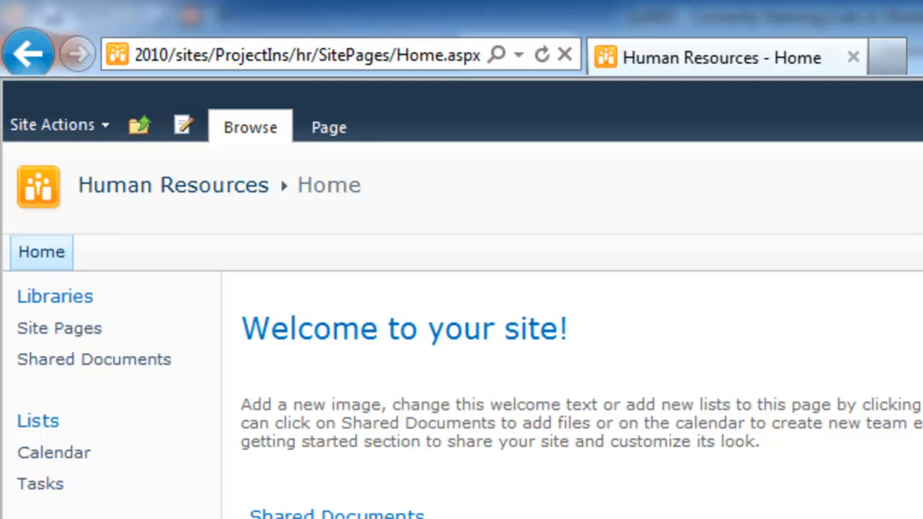
left_click(326, 55)
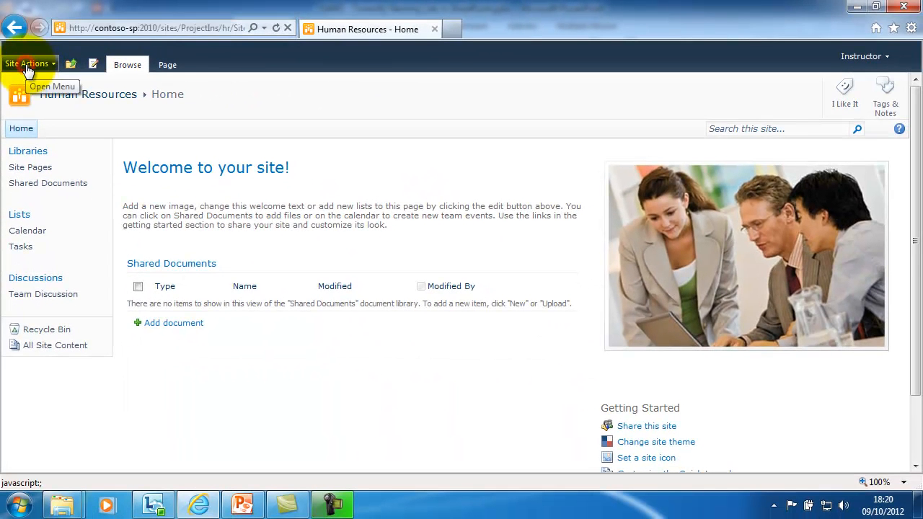
Create a Document Library named 'TrainMat' via Site Actions > More Options, filtered by Library.
left_click(29, 64)
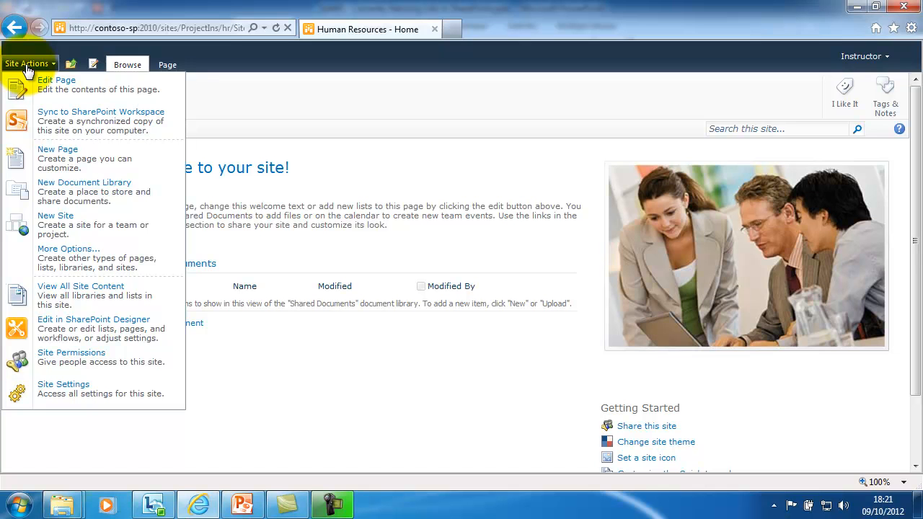
mouse_move(81, 257)
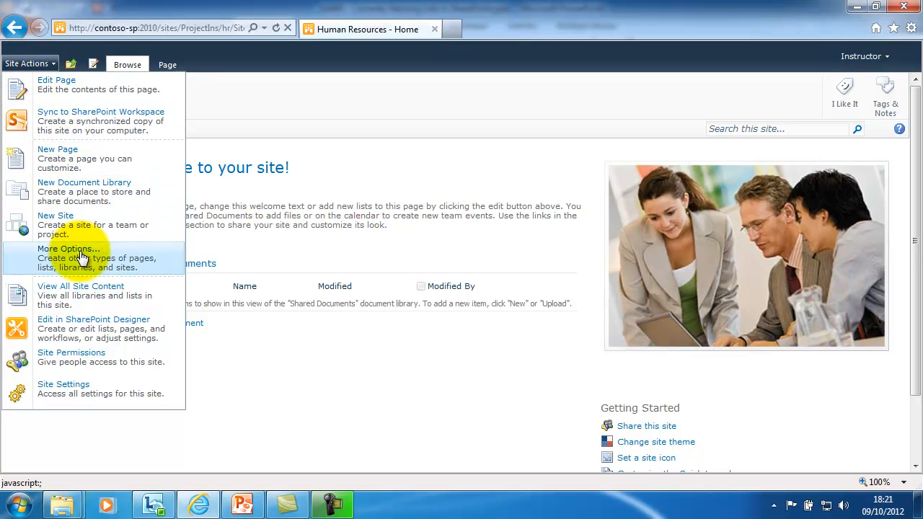
left_click(69, 248)
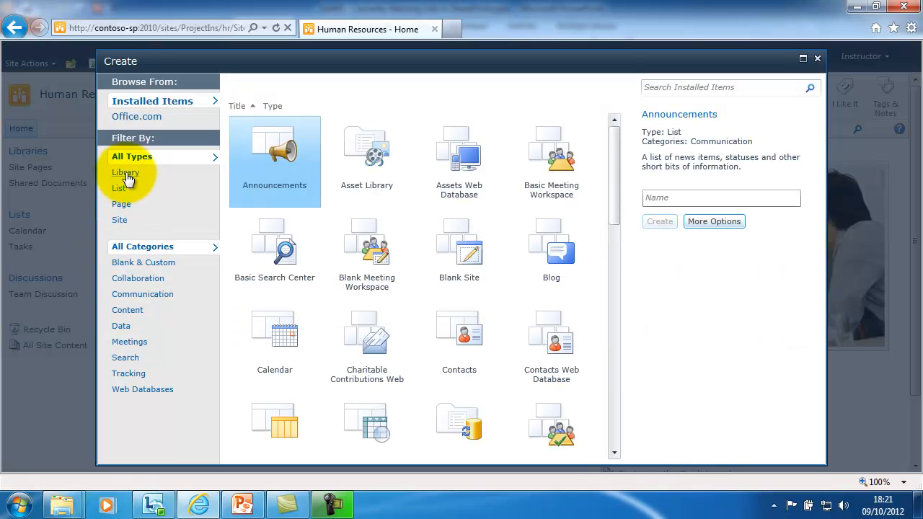
left_click(126, 173)
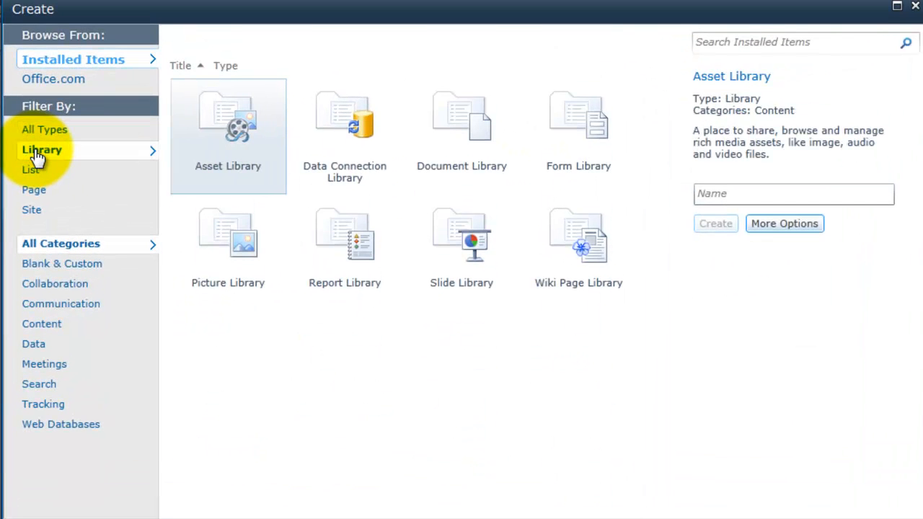
mouse_move(461, 137)
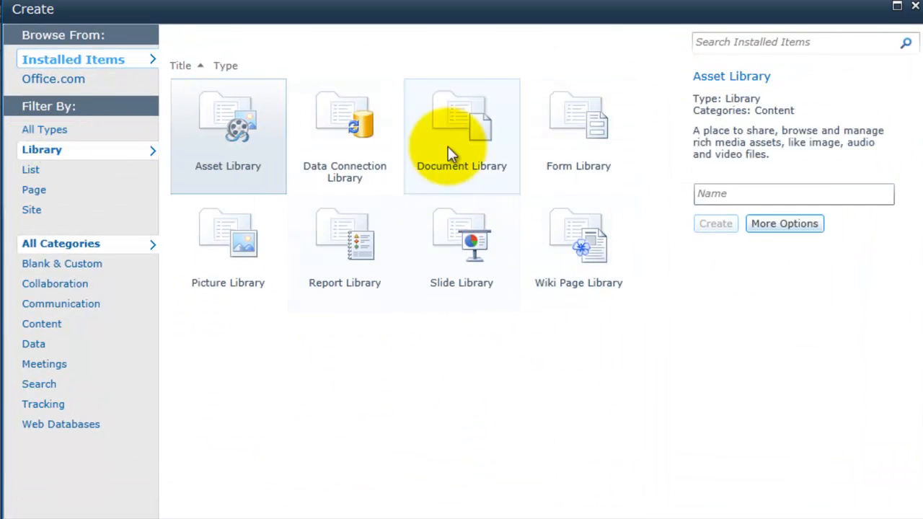
left_click(461, 130)
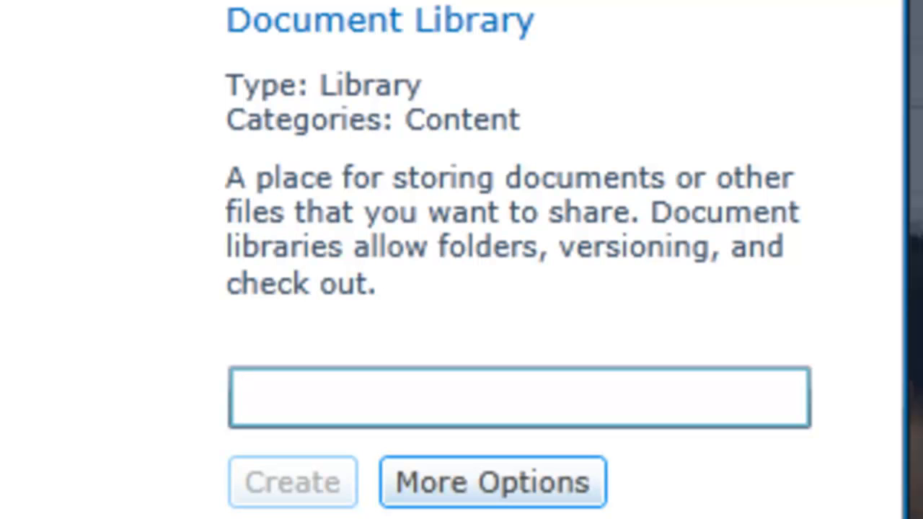
type("TrainMat")
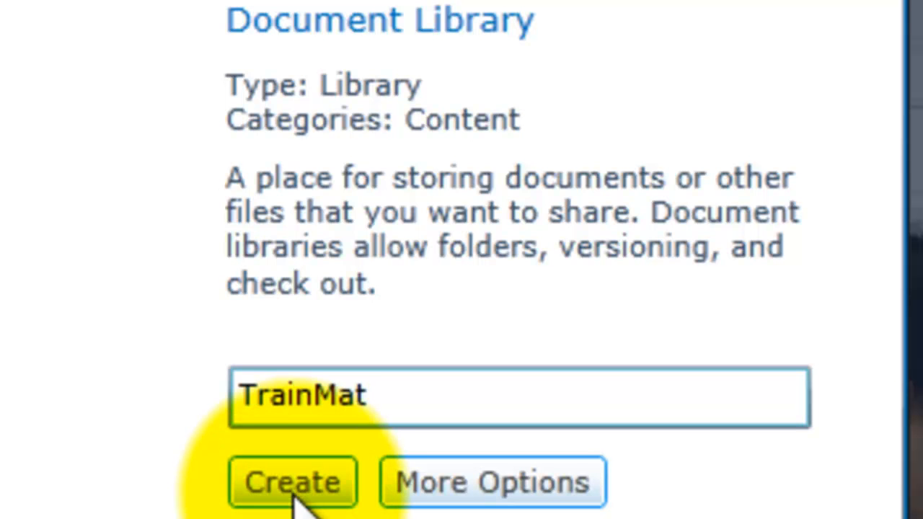
left_click(291, 482)
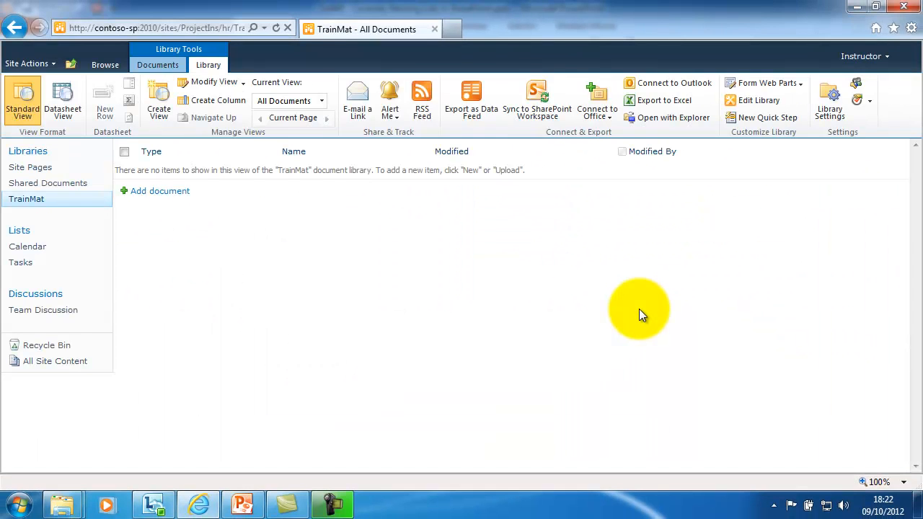
mouse_move(309, 205)
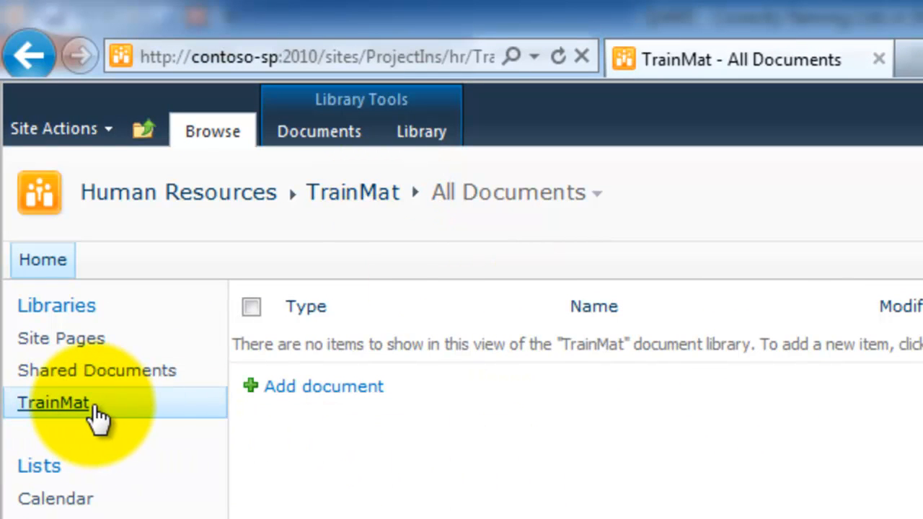
Go to the TrainMat library's Library Settings page from the Library ribbon.
left_click(52, 402)
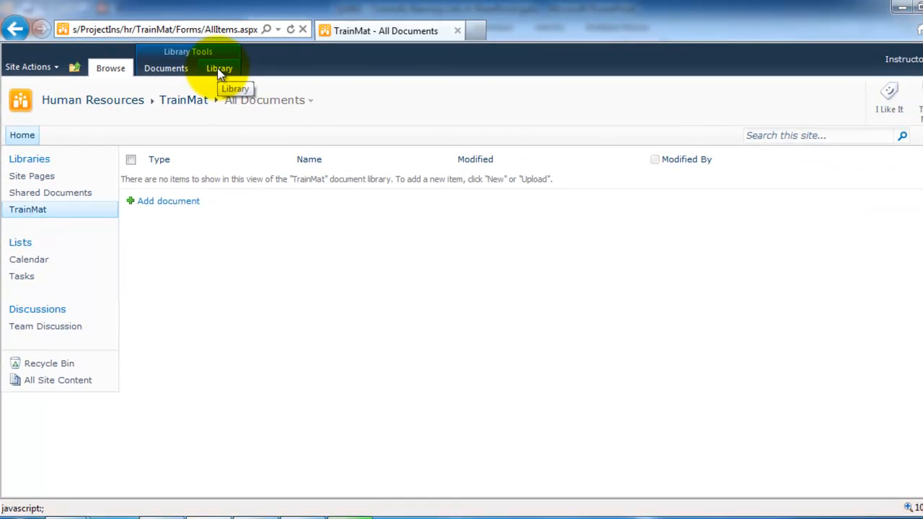
left_click(219, 68)
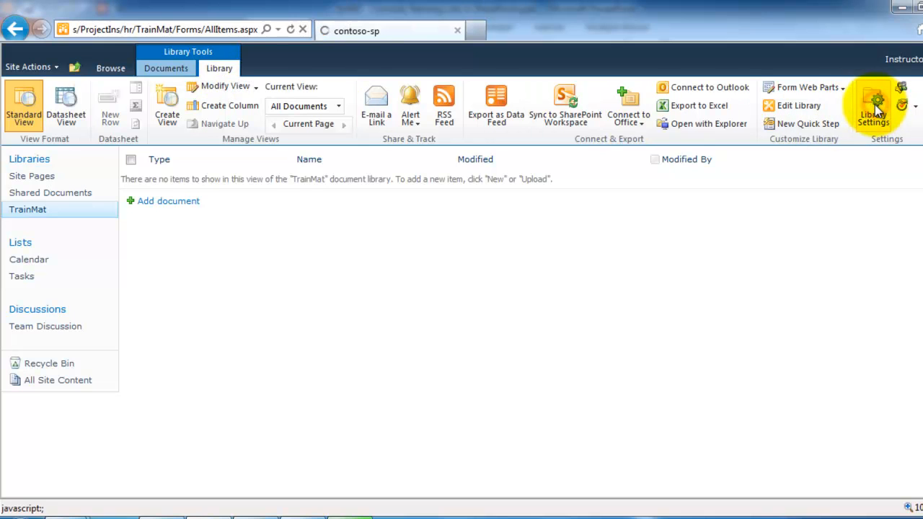
left_click(874, 104)
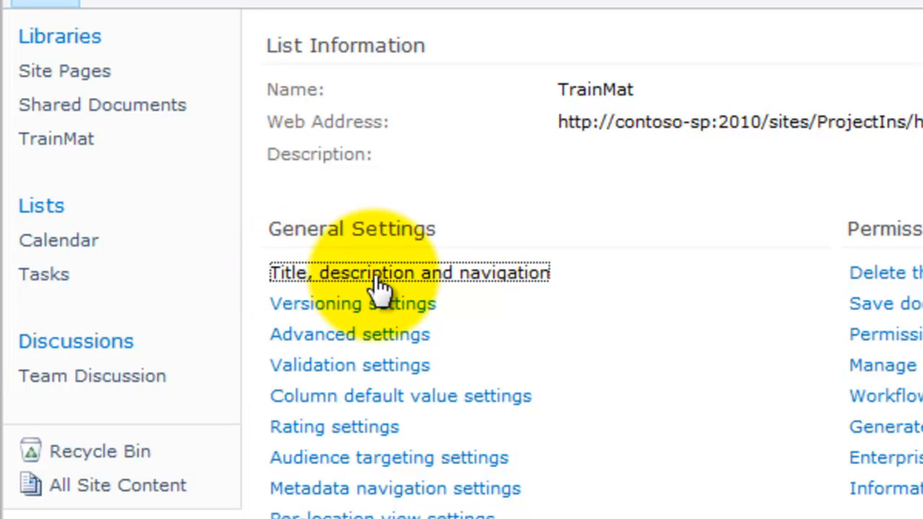
Change the library's name from TrainMat to 'Training Material' and save it.
left_click(410, 272)
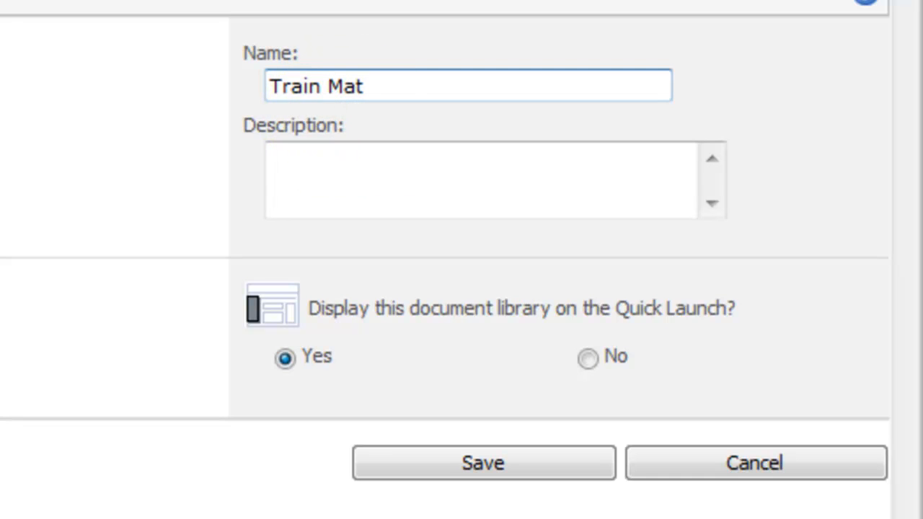
type("ini")
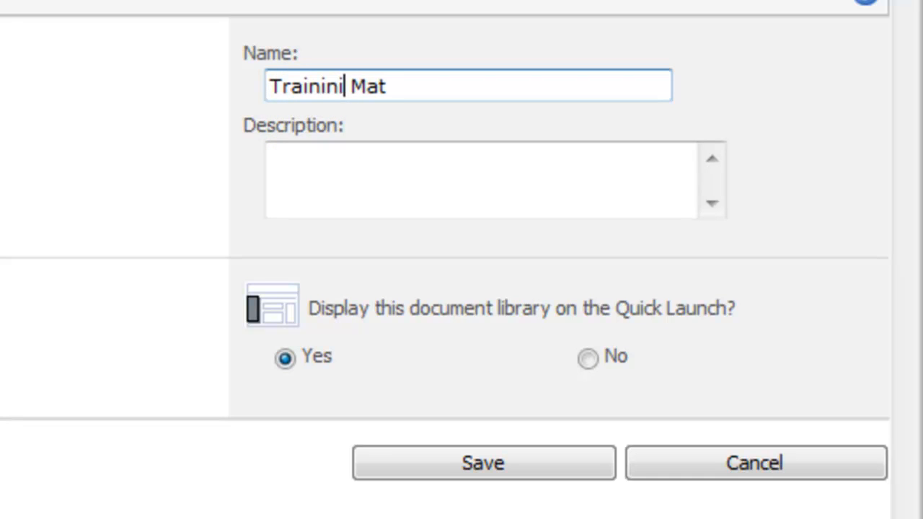
key("Backspace")
type("g")
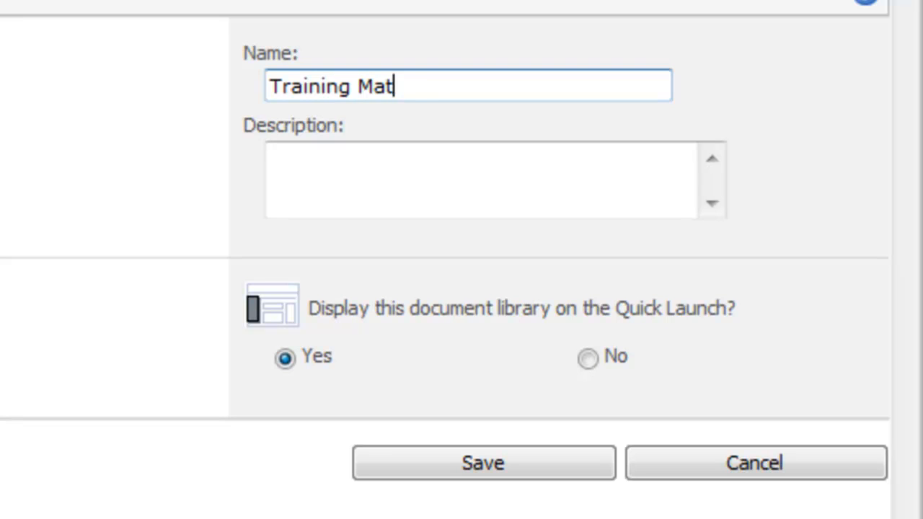
type("erial")
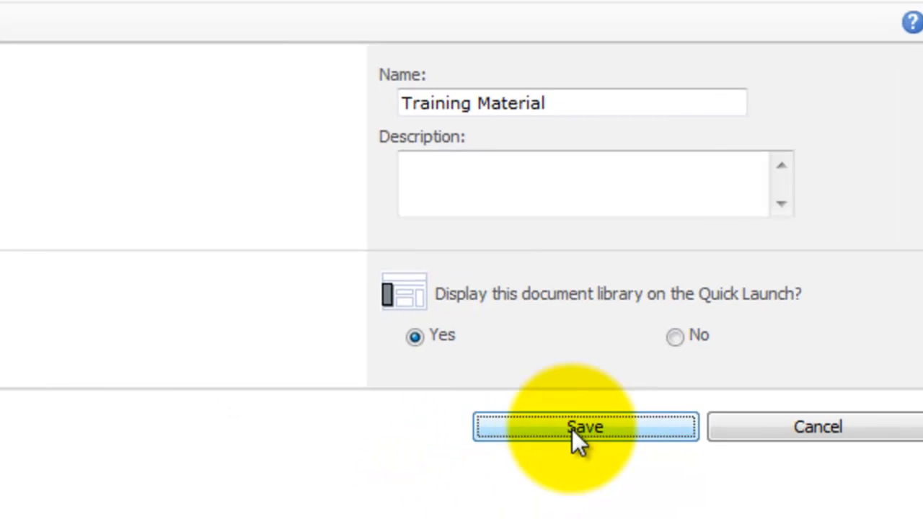
left_click(584, 426)
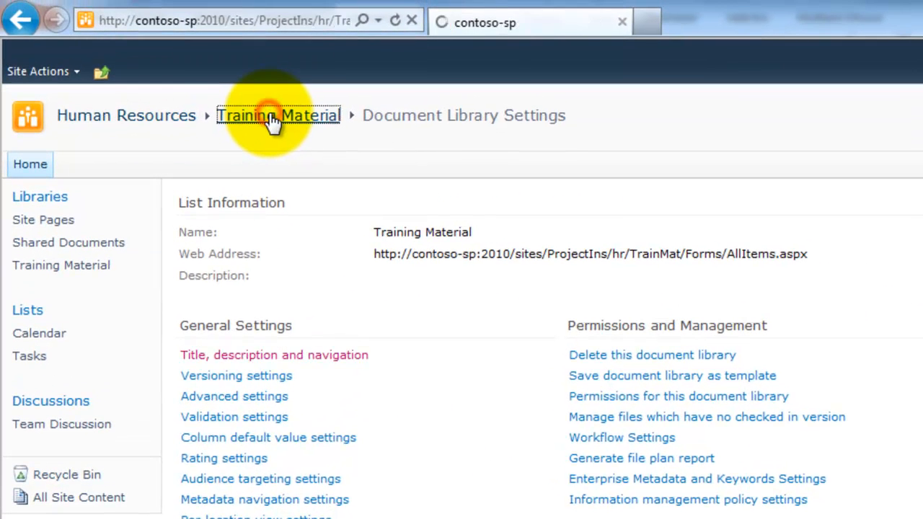
left_click(278, 116)
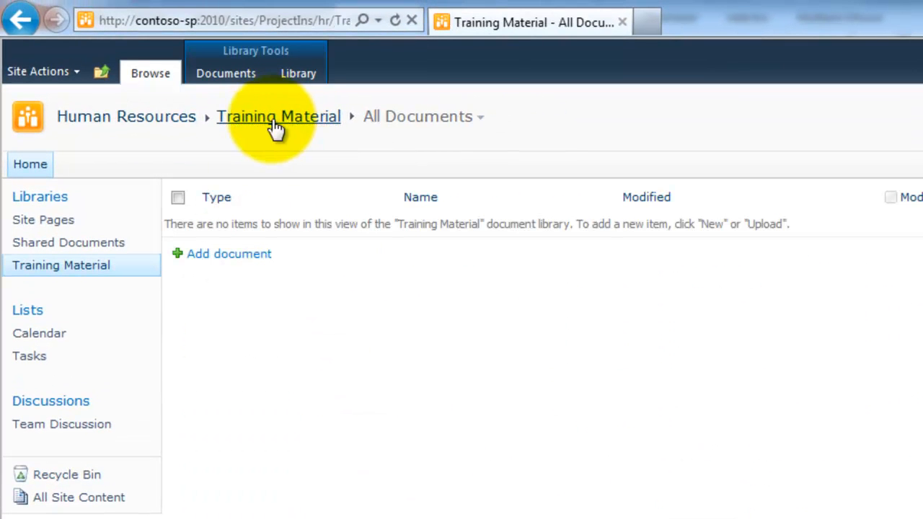
mouse_move(61, 266)
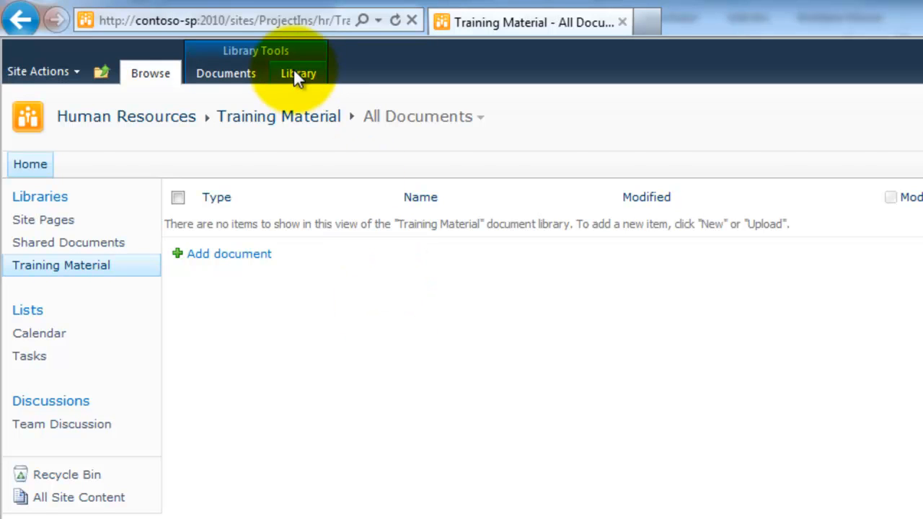
left_click(297, 72)
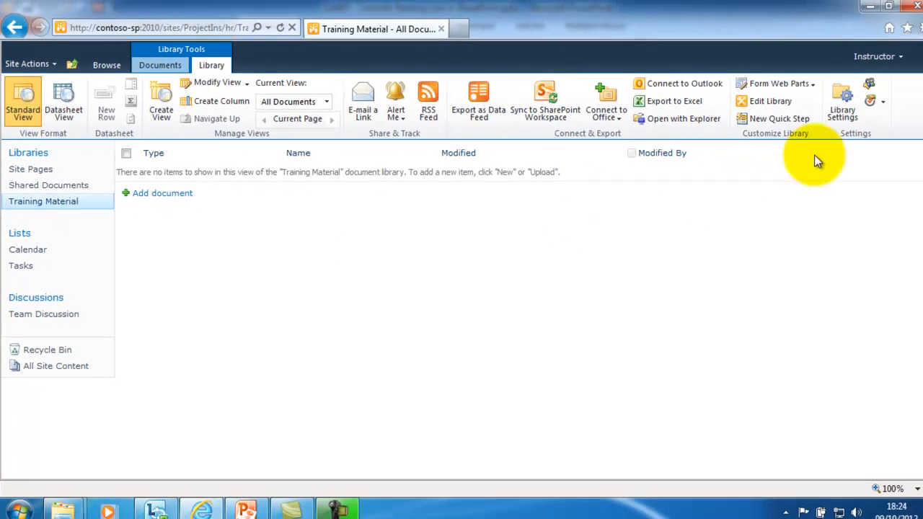
left_click(842, 101)
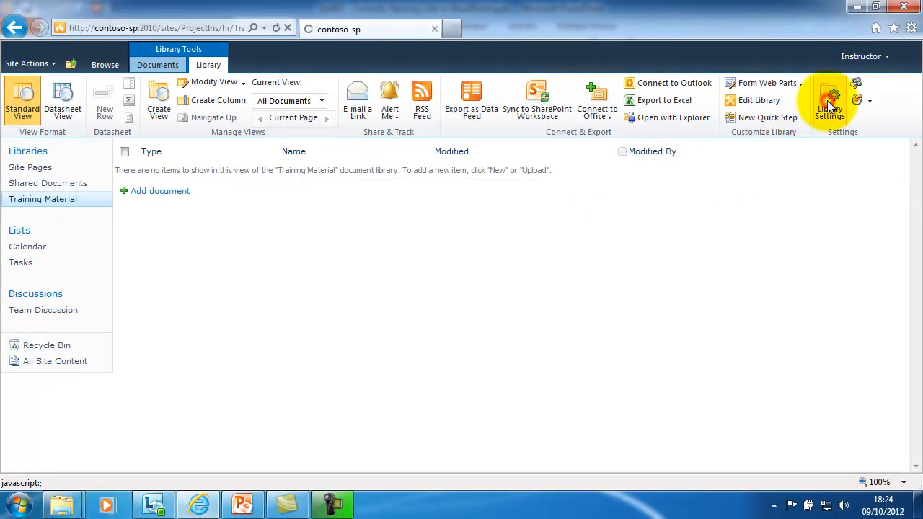
left_click(829, 99)
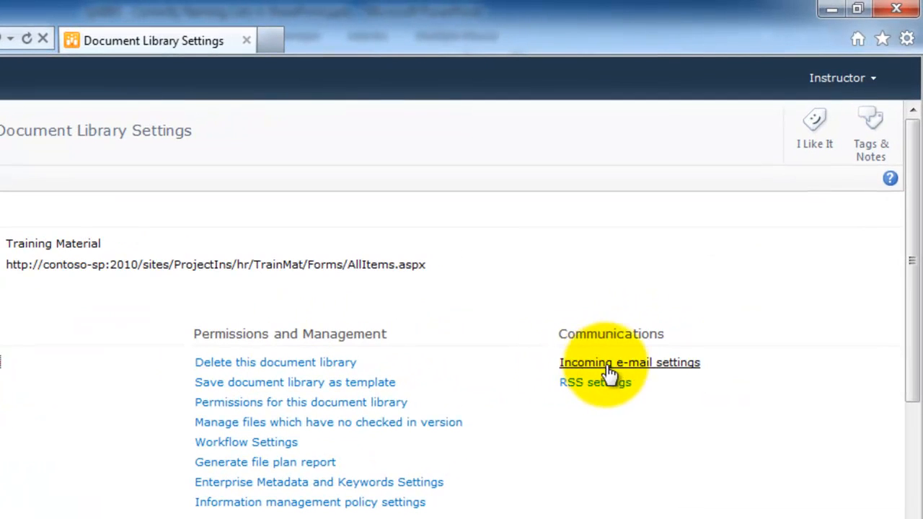
mouse_move(628, 369)
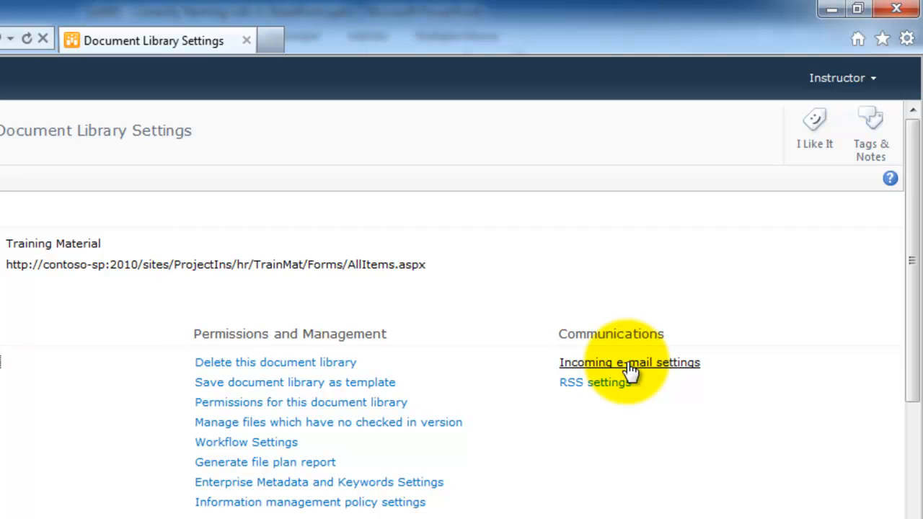
Allow the library to receive incoming e-mail with address name 'TrainMat.hr'.
left_click(629, 362)
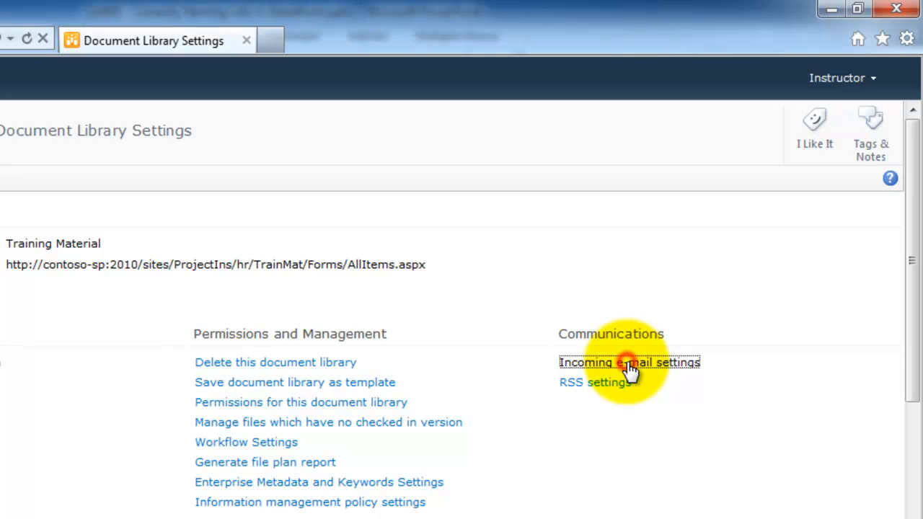
left_click(629, 362)
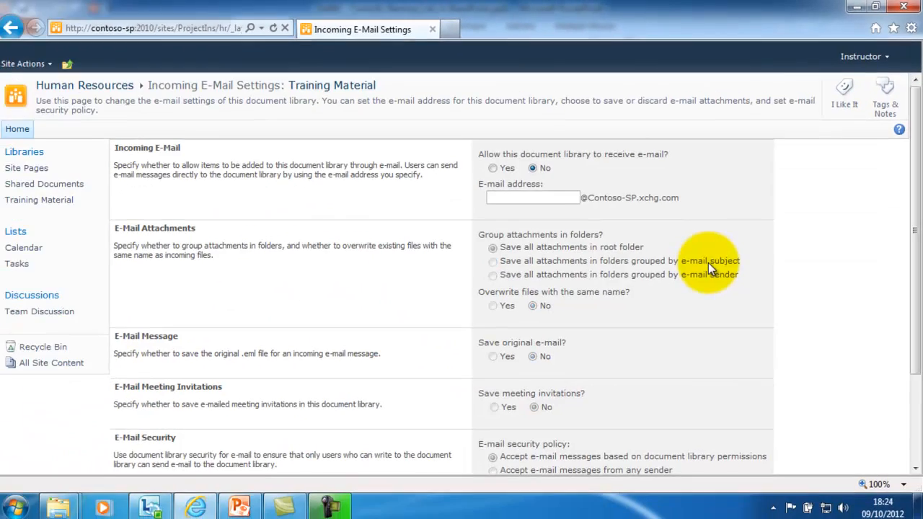
left_click(493, 167)
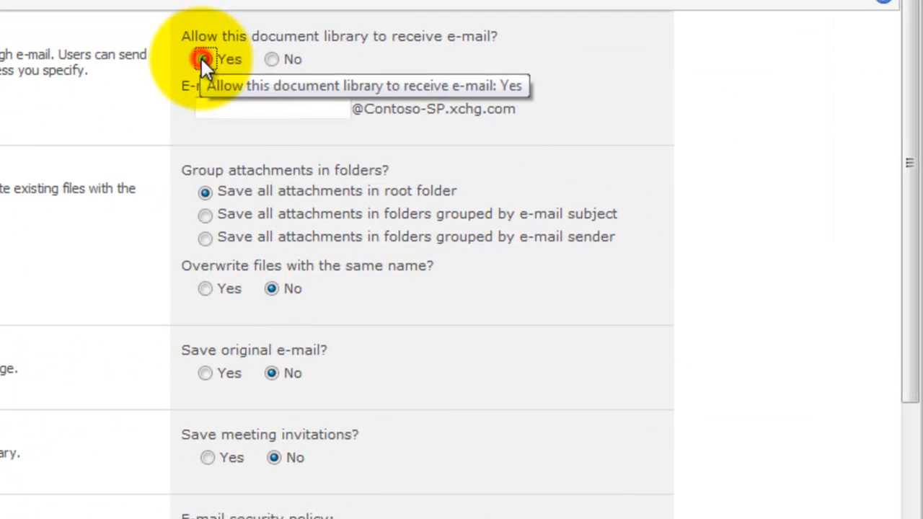
type("TrainMat")
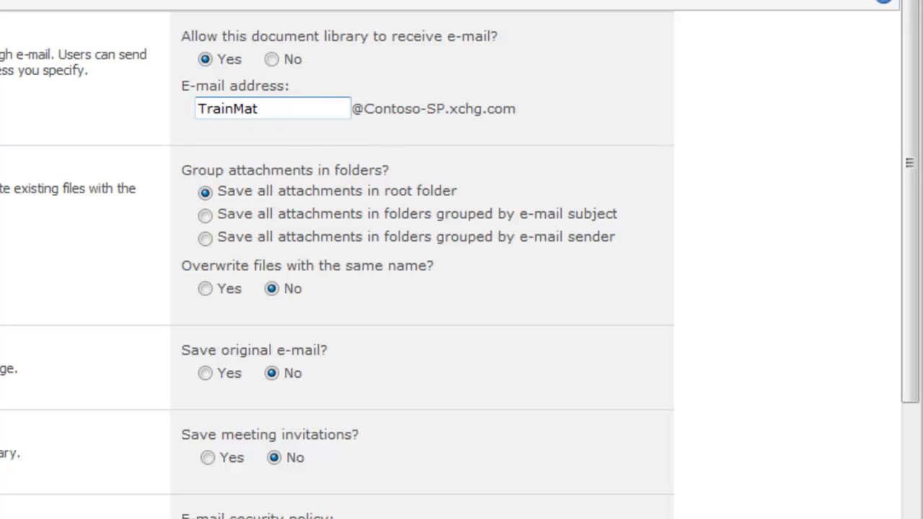
left_click(272, 108)
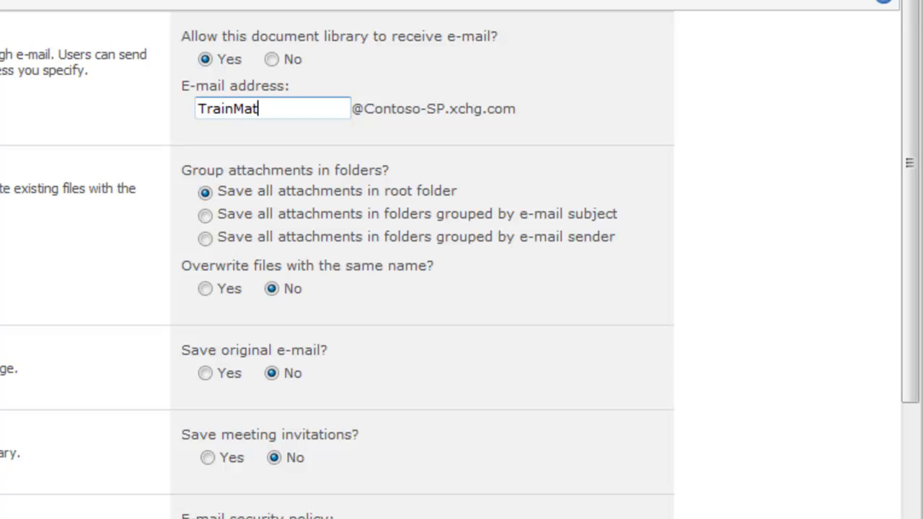
type(".")
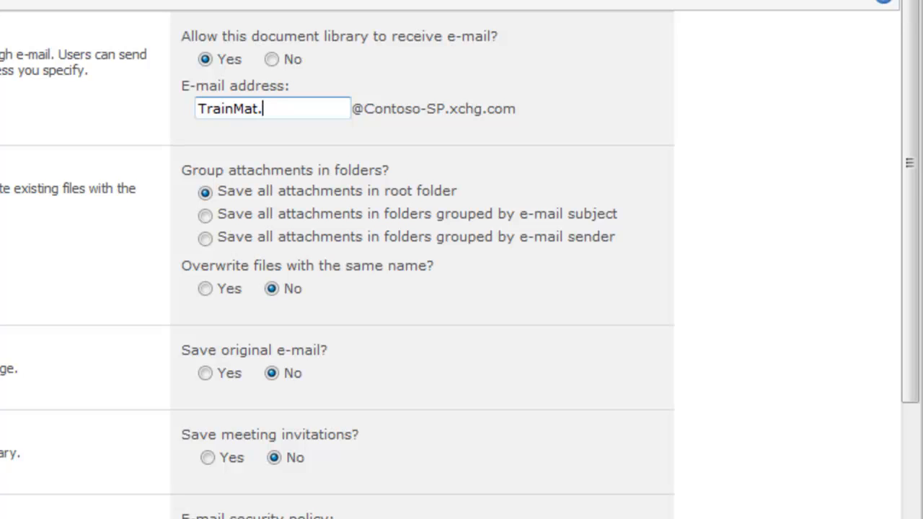
type("hr")
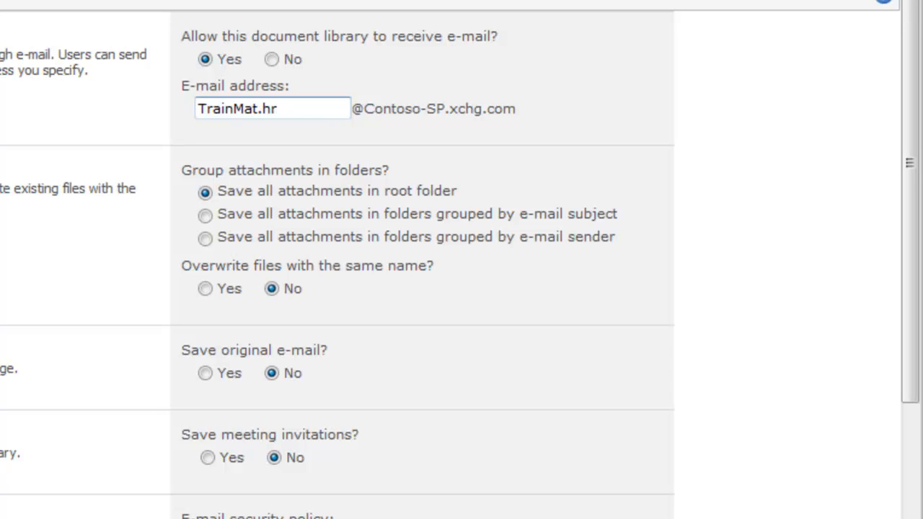